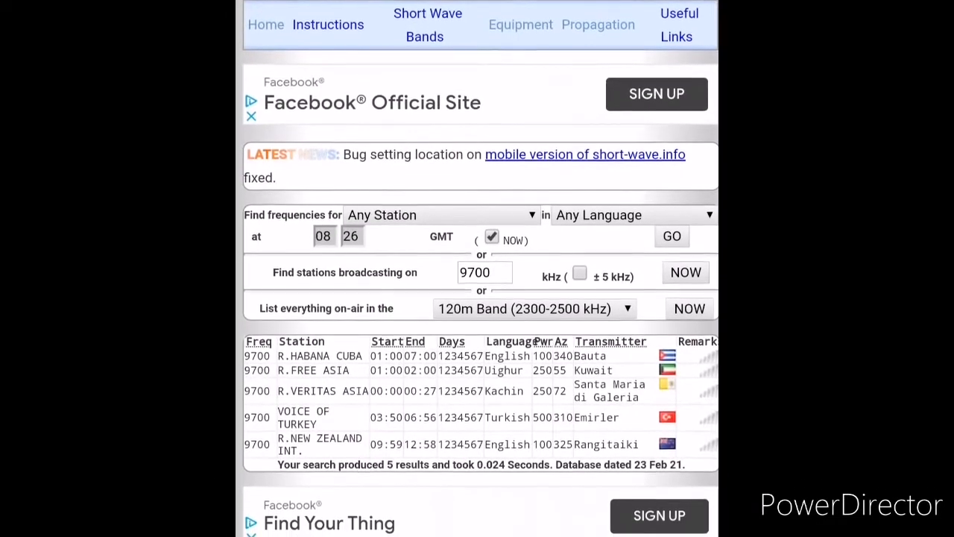
scroll(down, 3)
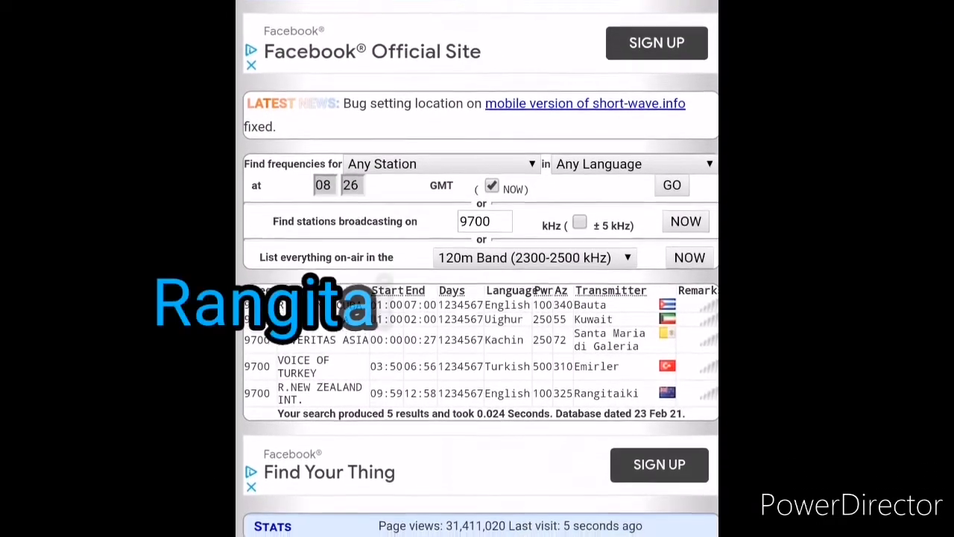